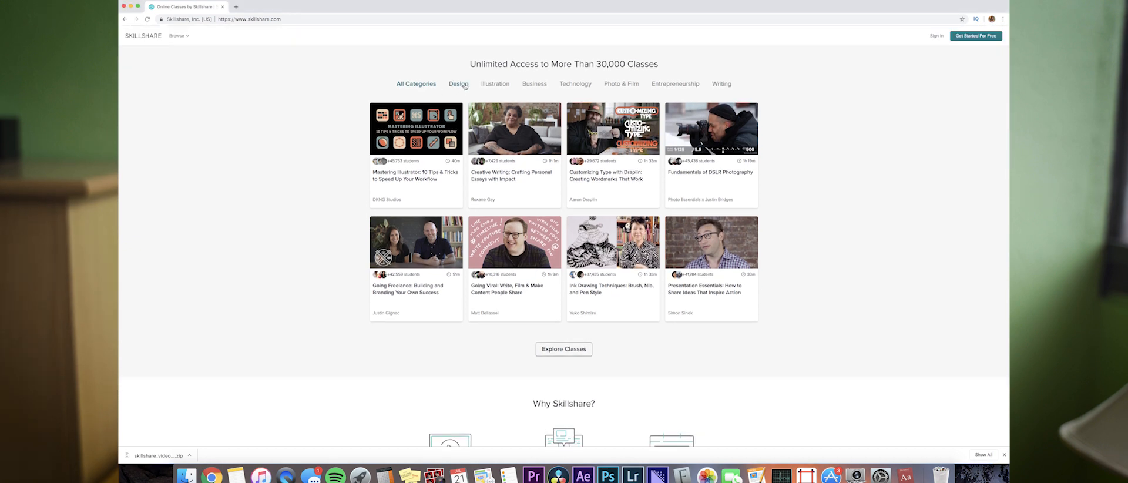
Step: Browse the Design and Photo & Film categories, then open Fundamentals of DSLR Photography
left_click(457, 84)
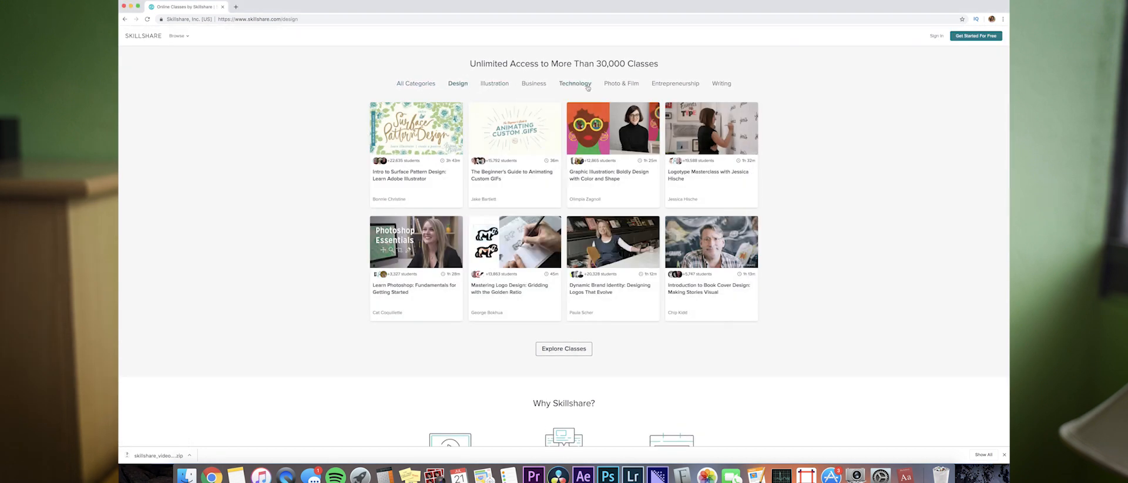
left_click(621, 83)
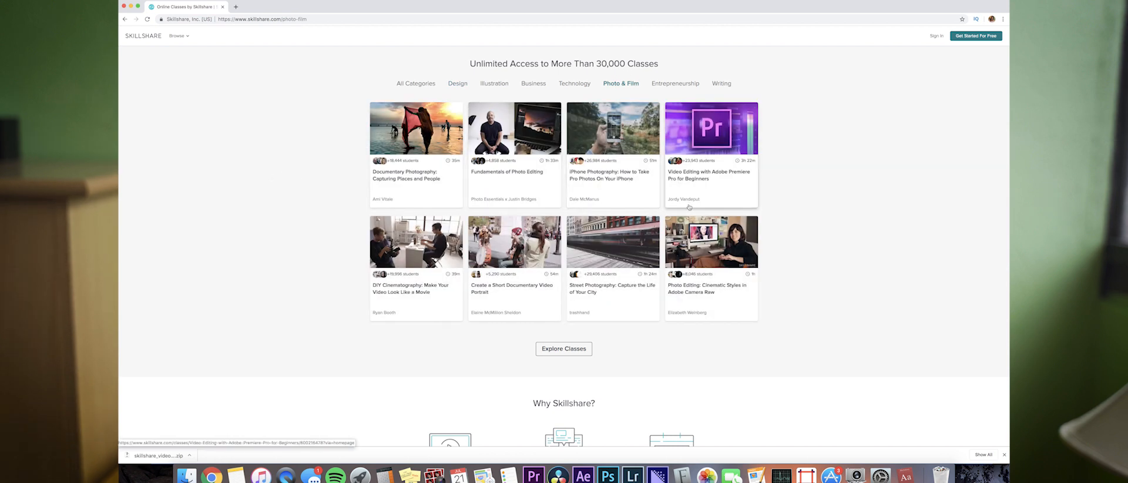
scroll("down", 3)
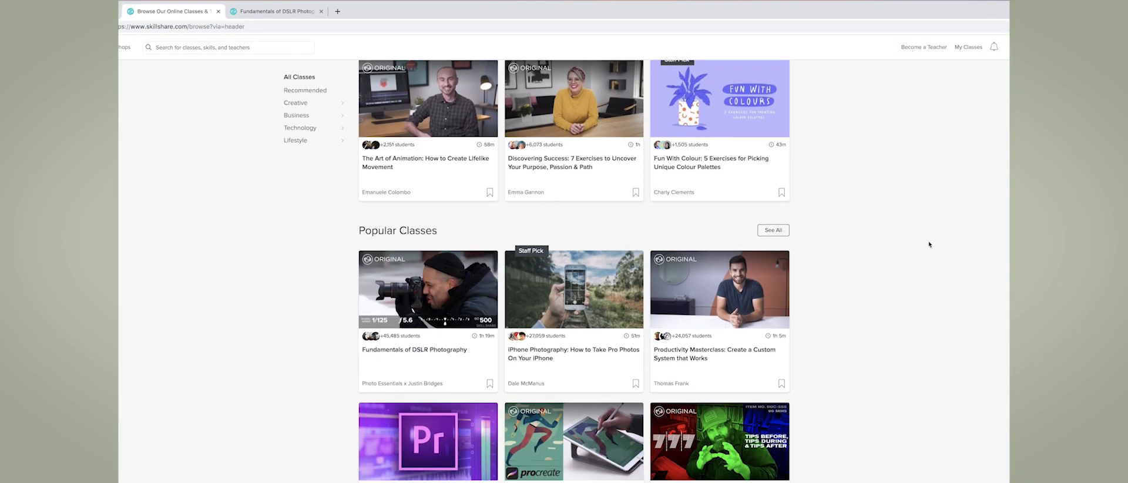
scroll("down", 3)
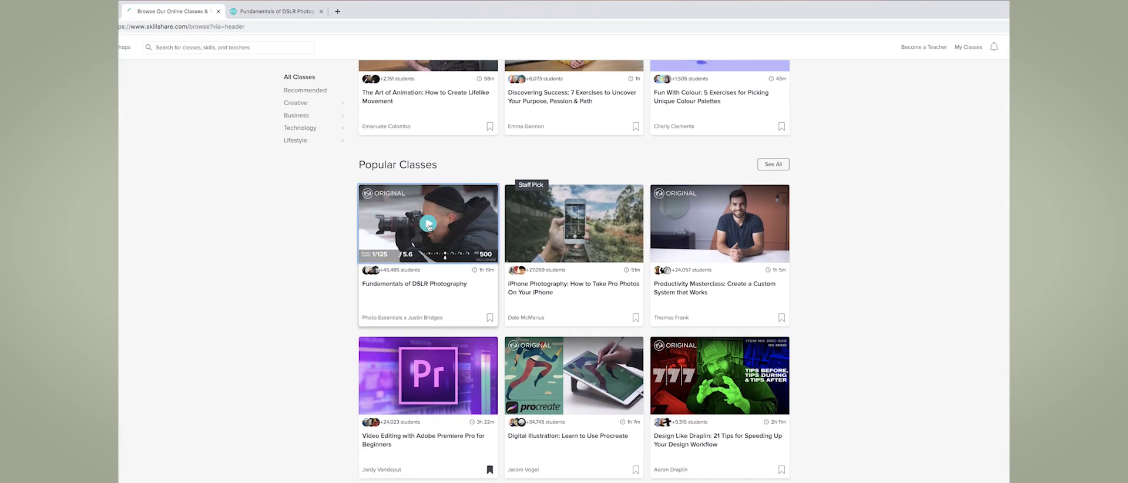
left_click(427, 223)
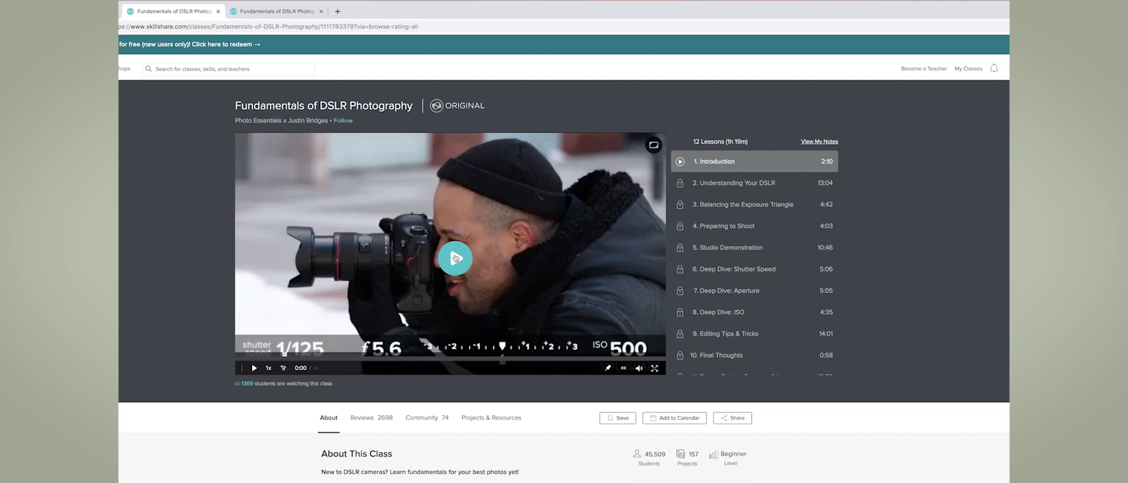
Step: Scroll through the Skillshare page down to Popular Photography Classes
scroll("down", 3)
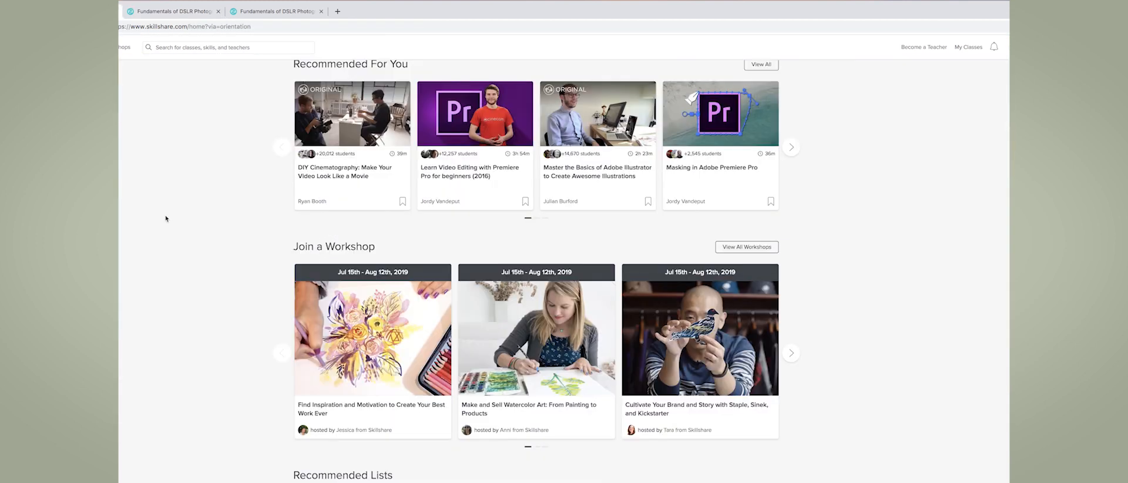
scroll("down", 3)
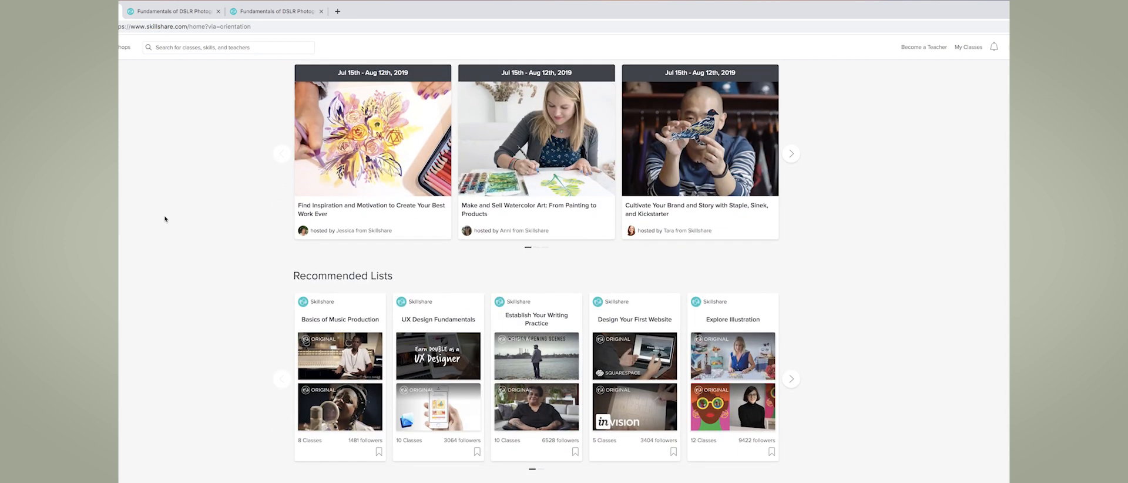
scroll("down", 3)
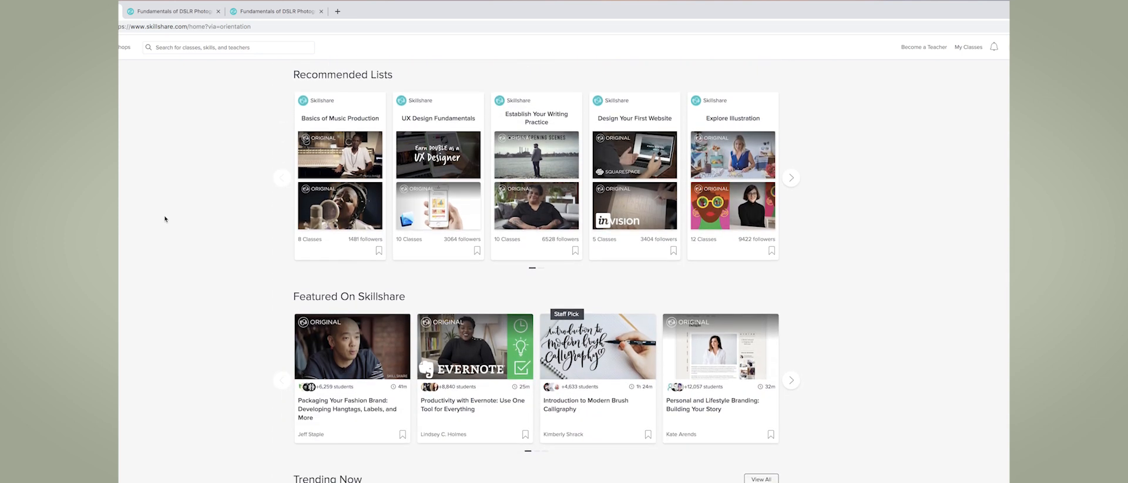
scroll("down", 3)
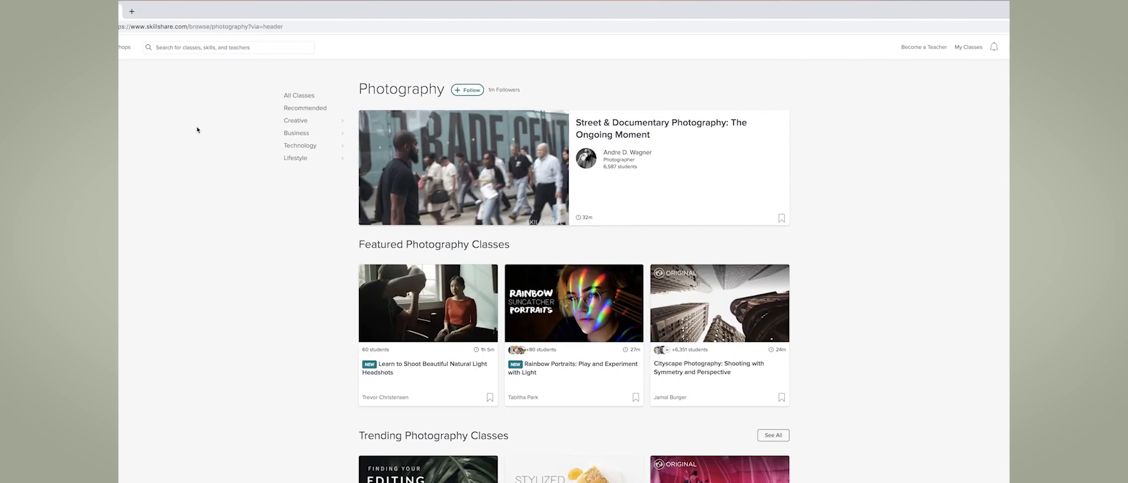
mouse_move(428, 108)
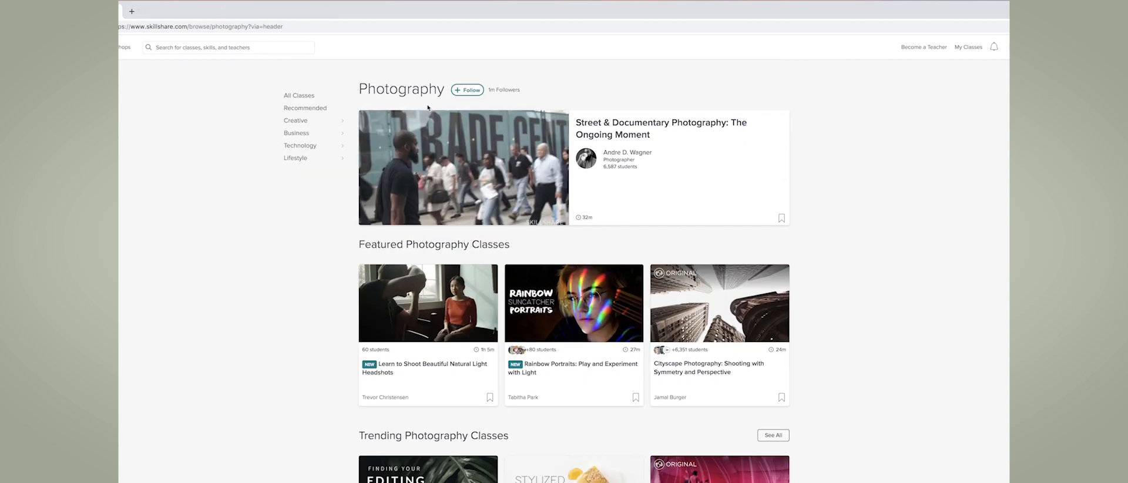
scroll("down", 3)
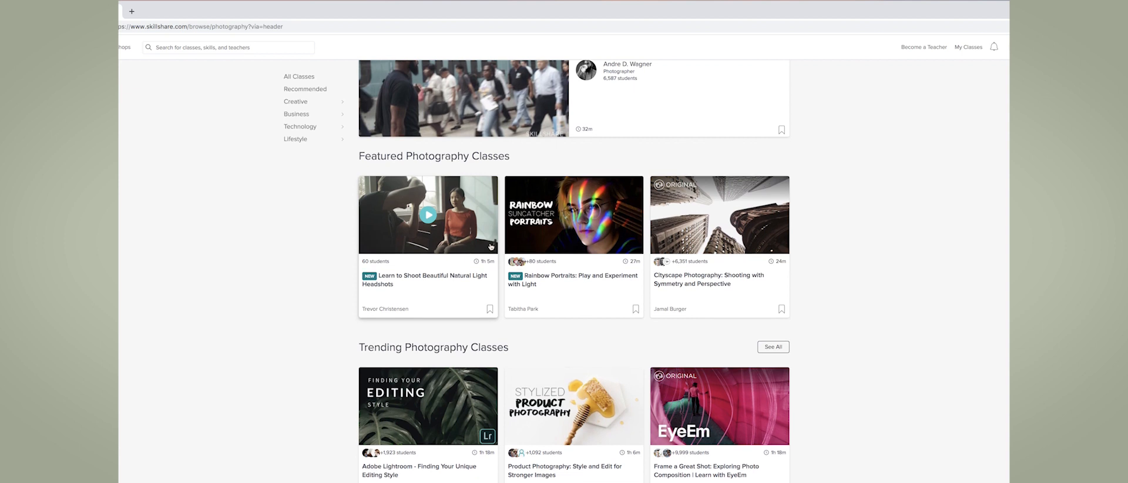
scroll("down", 3)
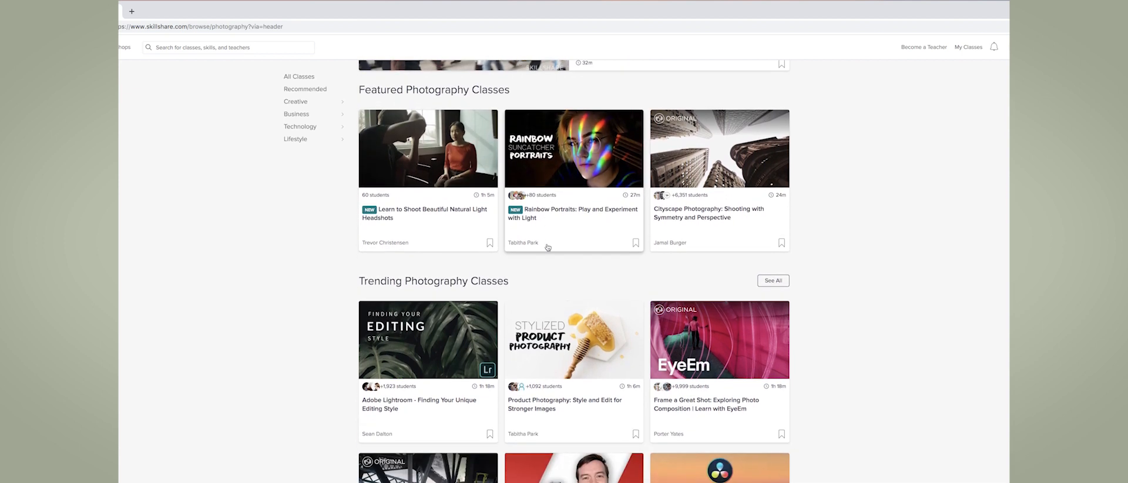
scroll("down", 3)
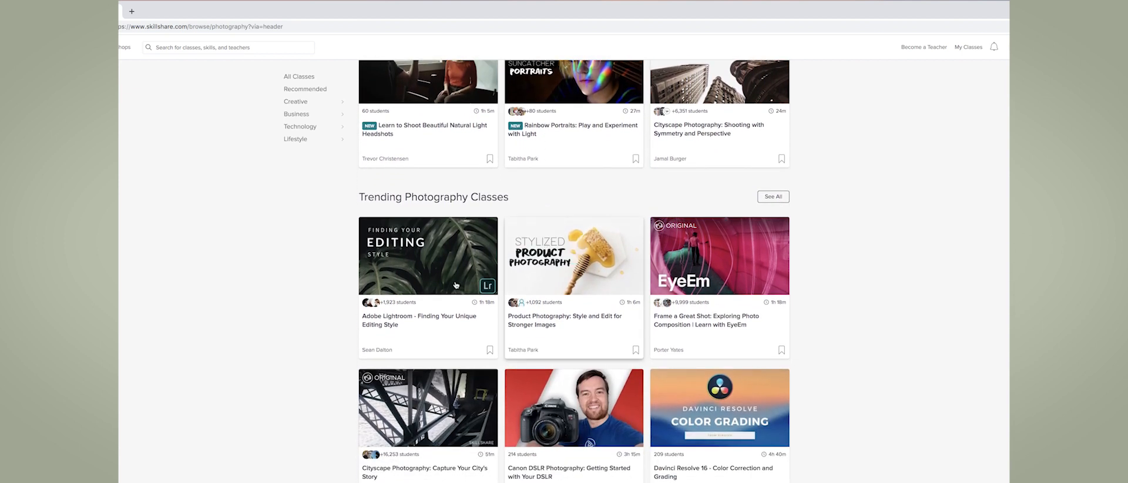
scroll("down", 3)
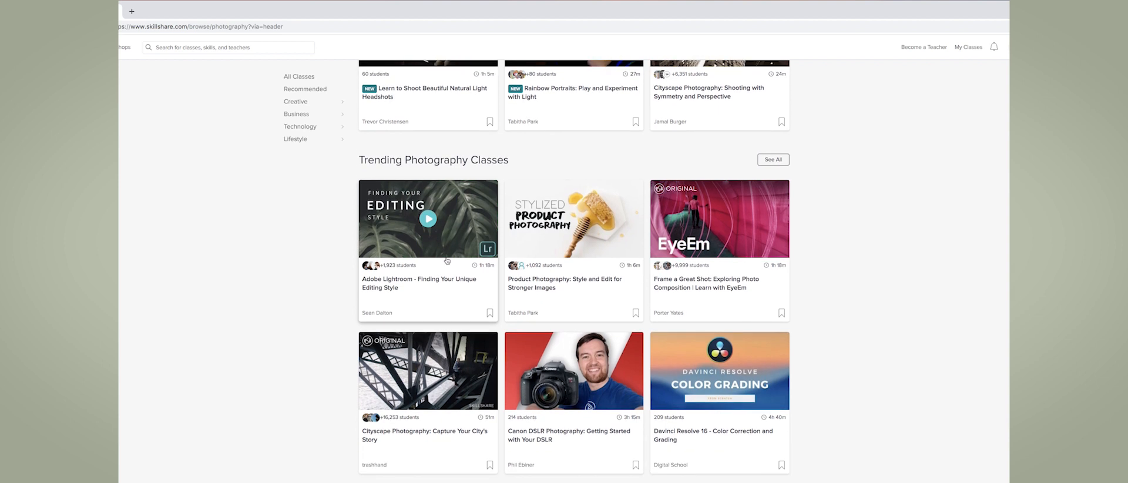
scroll("down", 3)
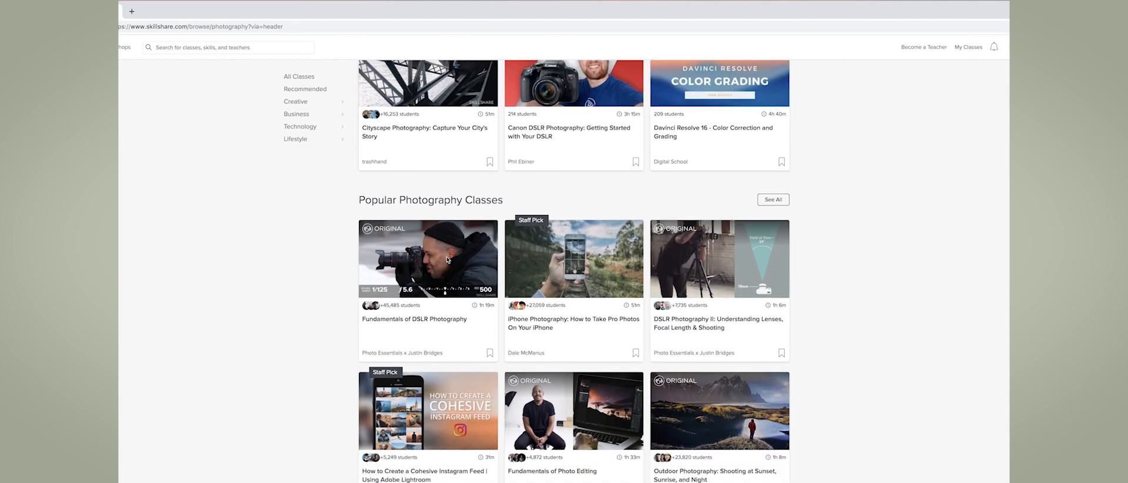
scroll("down", 3)
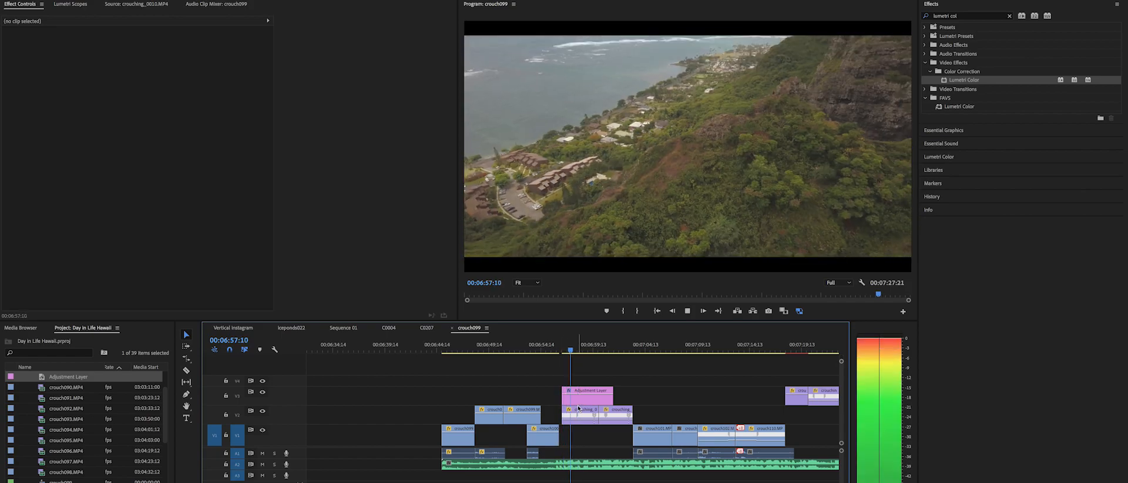
Step: Select the adjustment layer on the timeline and begin adding Lumetri Color to it
left_click(586, 390)
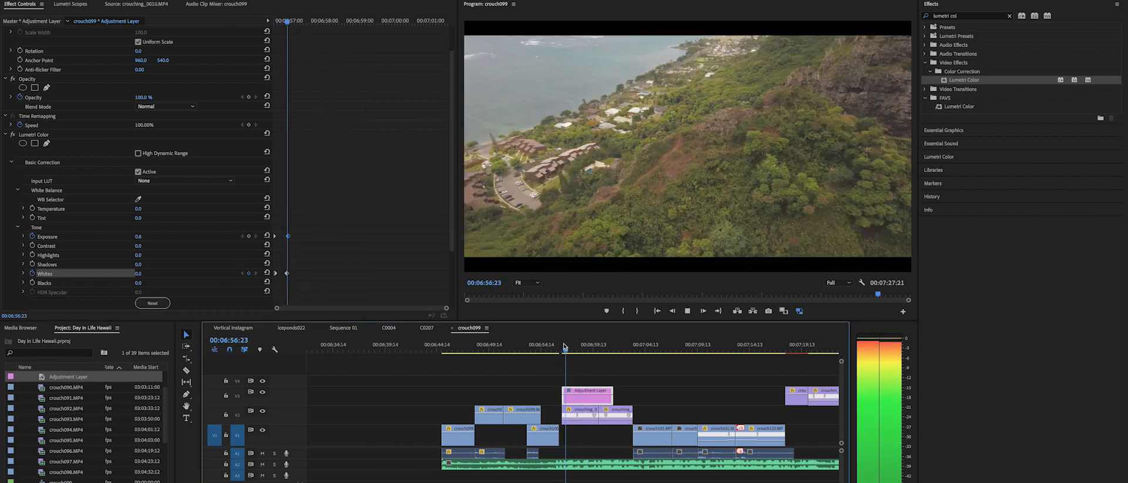
left_click(695, 349)
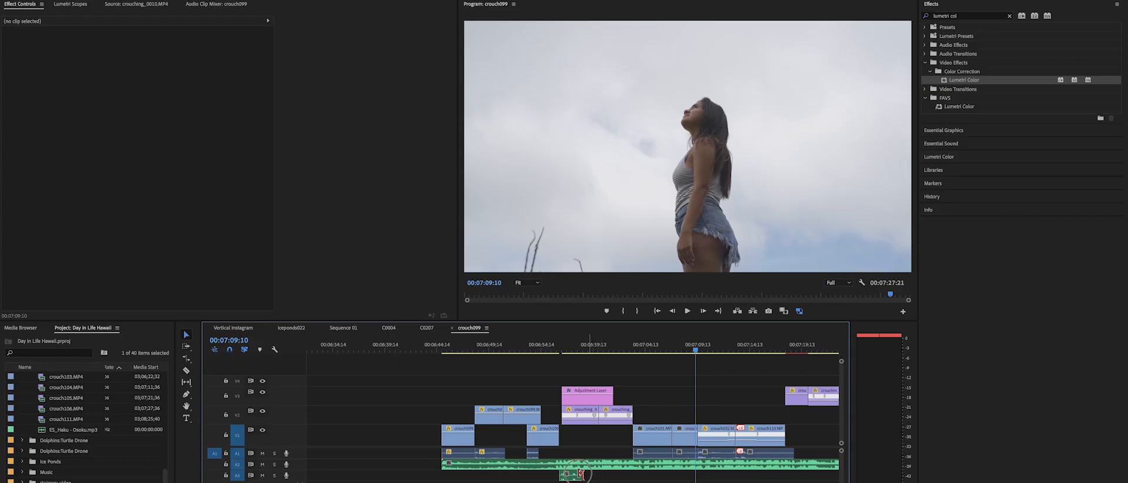